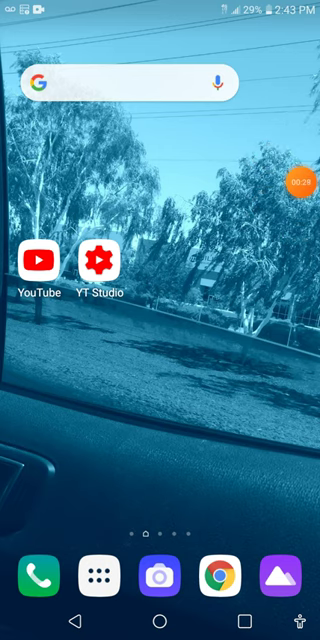
Step: Launch the YouTube app from the Android home screen
{"action": "left_click", "coordinate": [300, 184]}
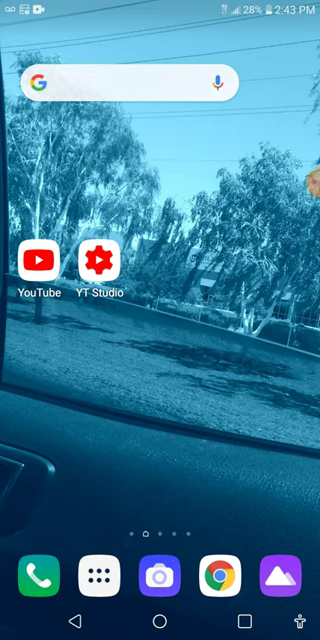
{"action": "left_click", "coordinate": [100, 264]}
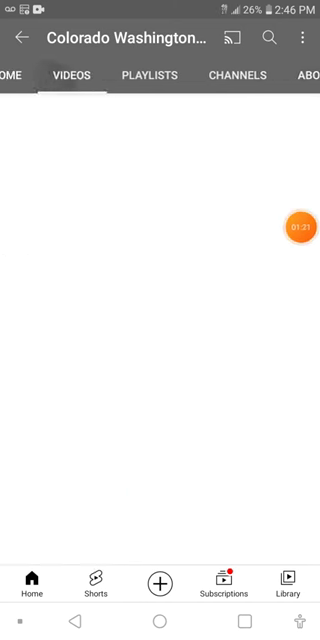
Step: Show the Colorado Washington channel's home tab with its 229 subscribers and intro video
{"action": "left_click", "coordinate": [32, 76]}
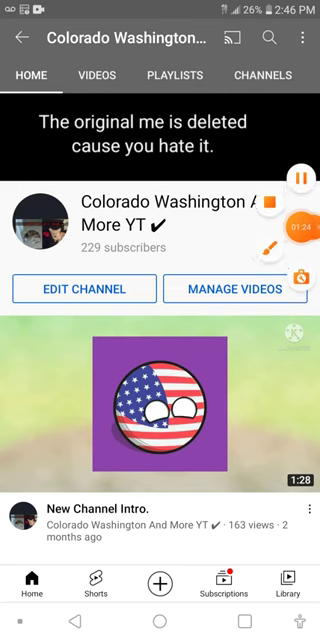